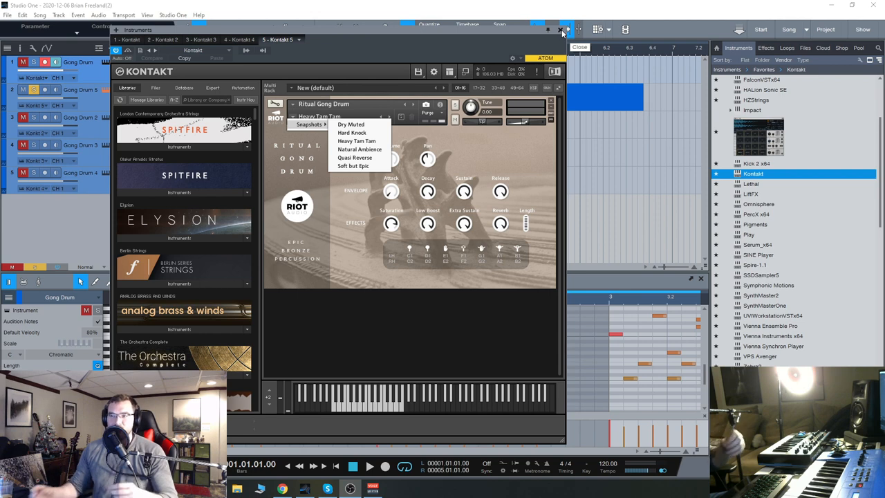
Close the Kontakt window for the Gong Drum 5 instrument.
left_click(560, 30)
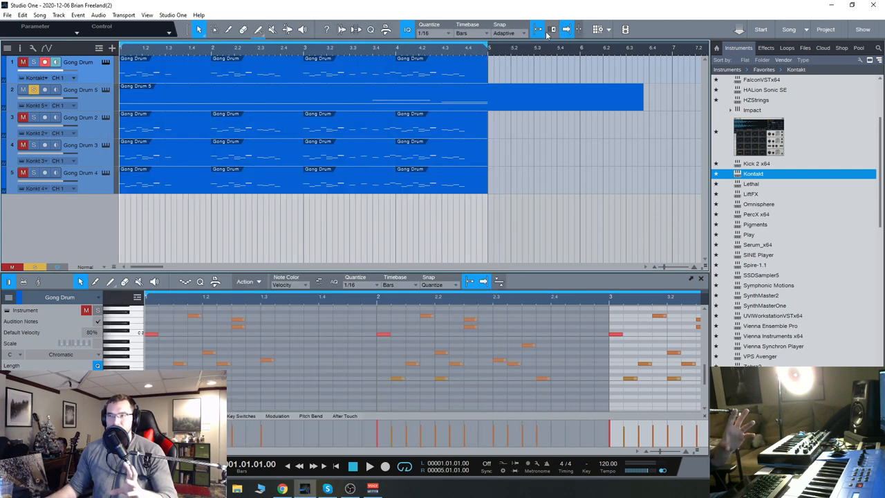
Select the Gong Drum 5 event so its long sustained notes appear in the editor.
left_click(554, 29)
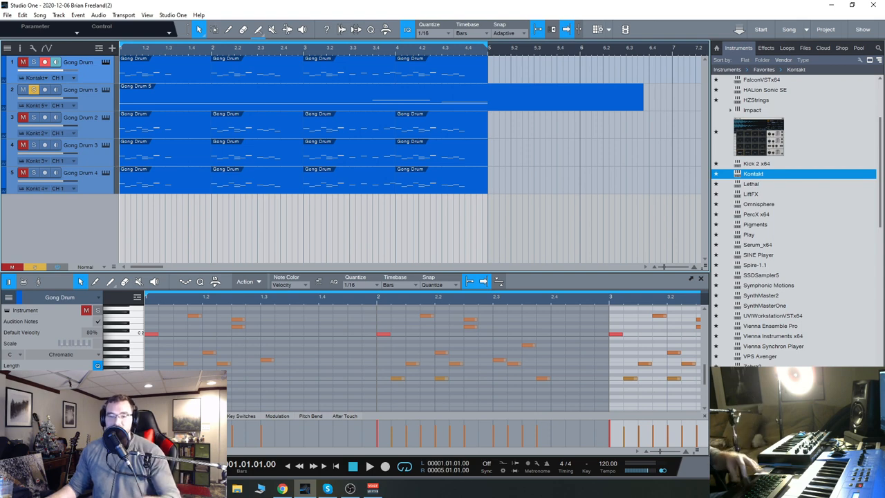
left_click(369, 465)
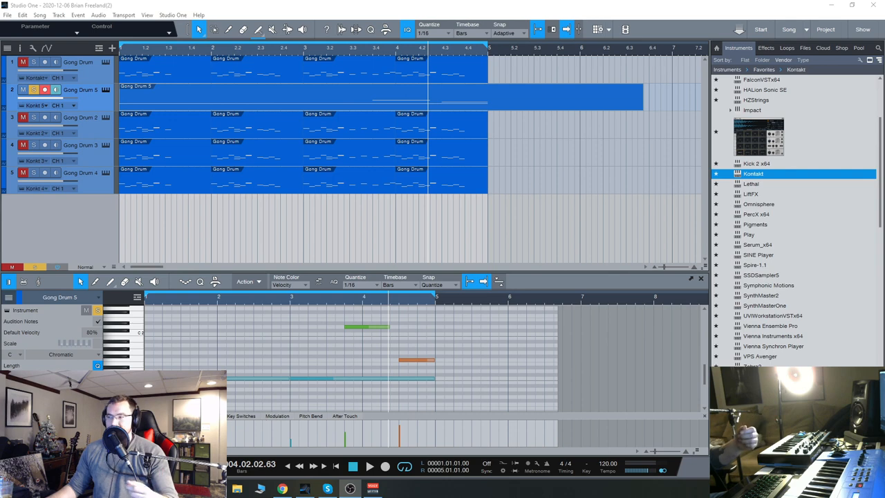
Open Gong Drum 5 in a detached editor and lower its loud last note's velocity.
left_click(701, 278)
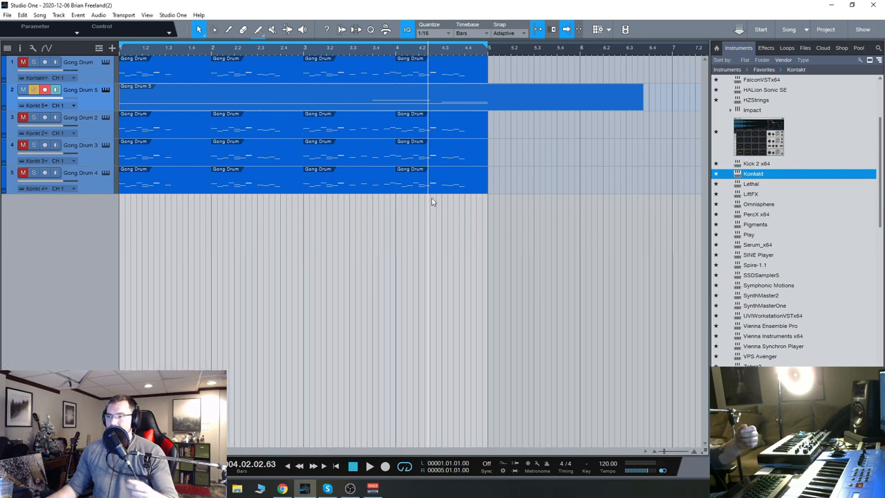
double_click(276, 95)
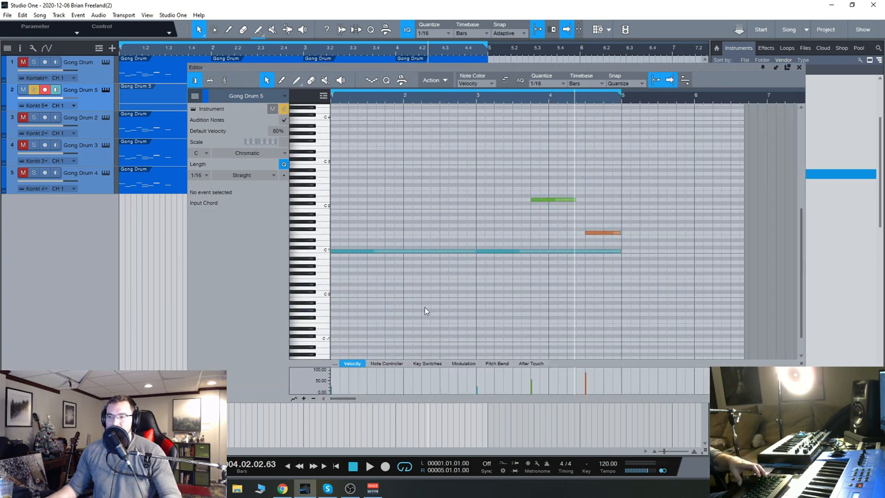
mouse_move(542, 305)
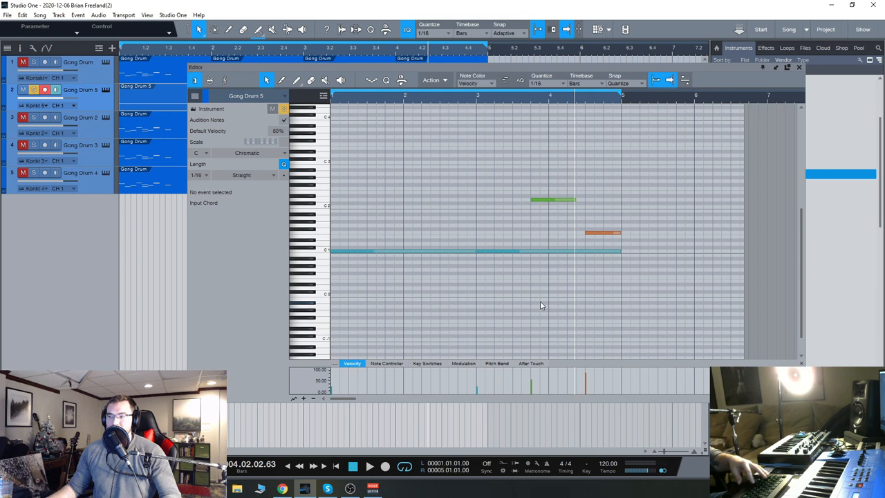
left_click(601, 232)
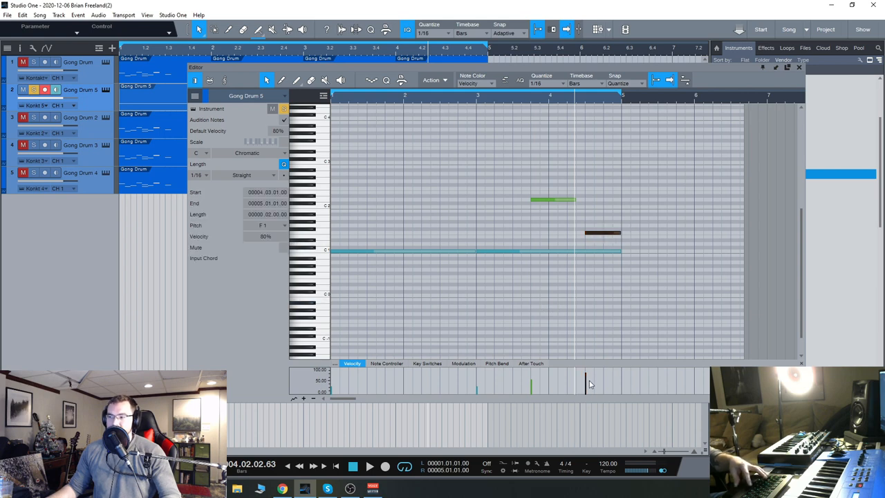
left_click(592, 317)
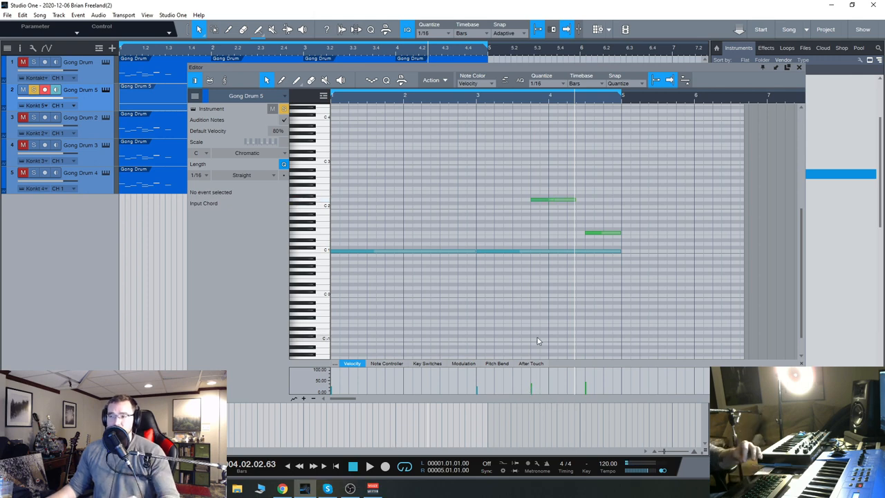
mouse_move(541, 327)
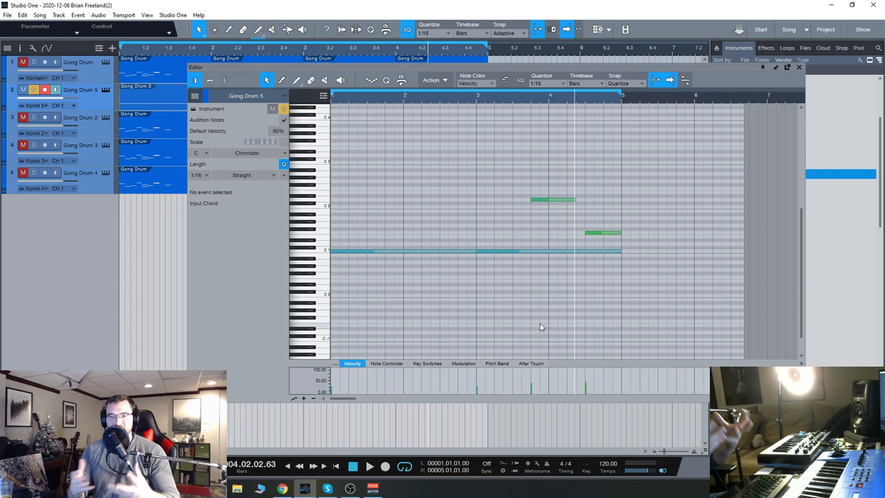
mouse_move(488, 358)
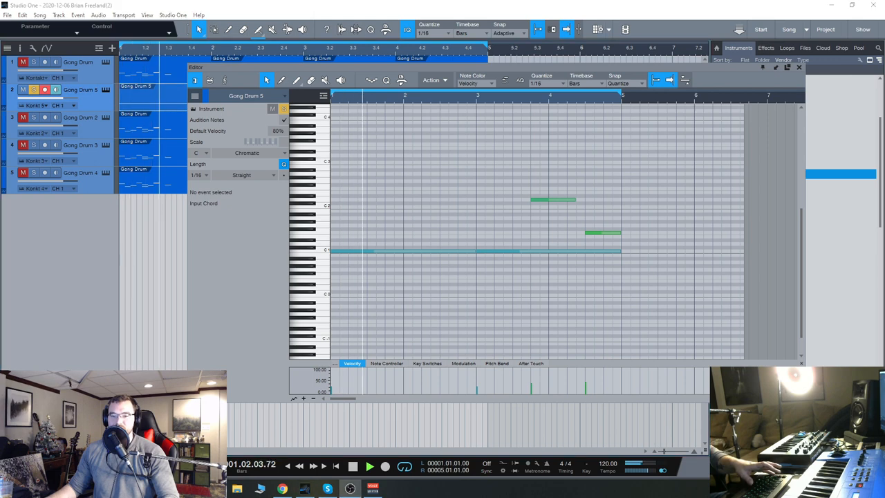
mouse_move(799, 66)
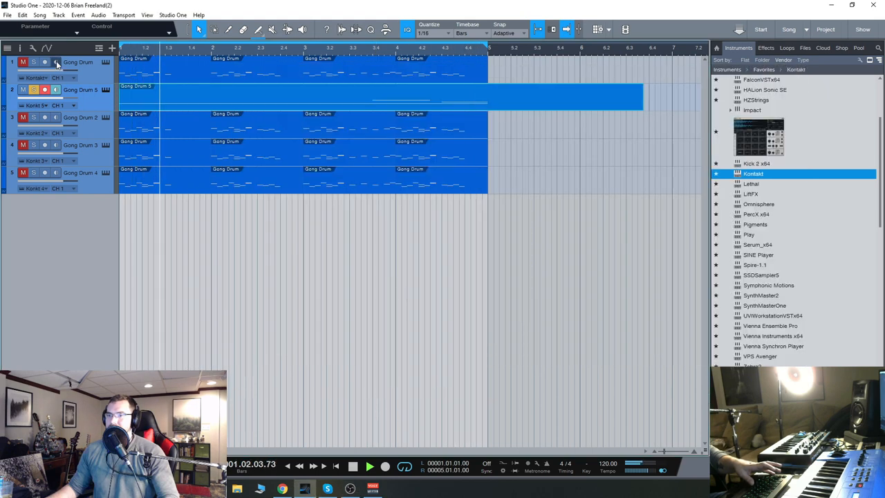
Toggle the Solo buttons so Gong Drum 2 plays soloed.
left_click(34, 61)
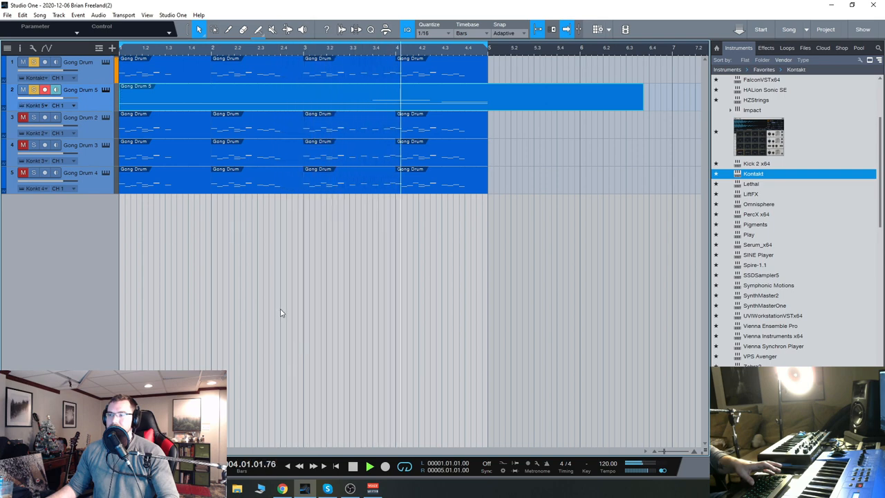
left_click(23, 90)
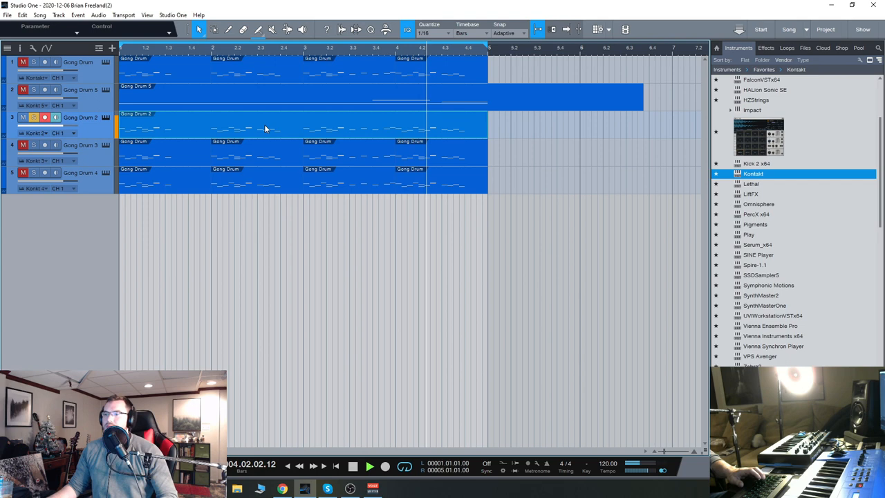
Double-click the Gong Drum 3 track to work on it alongside soloed Gong Drum 2.
double_click(277, 125)
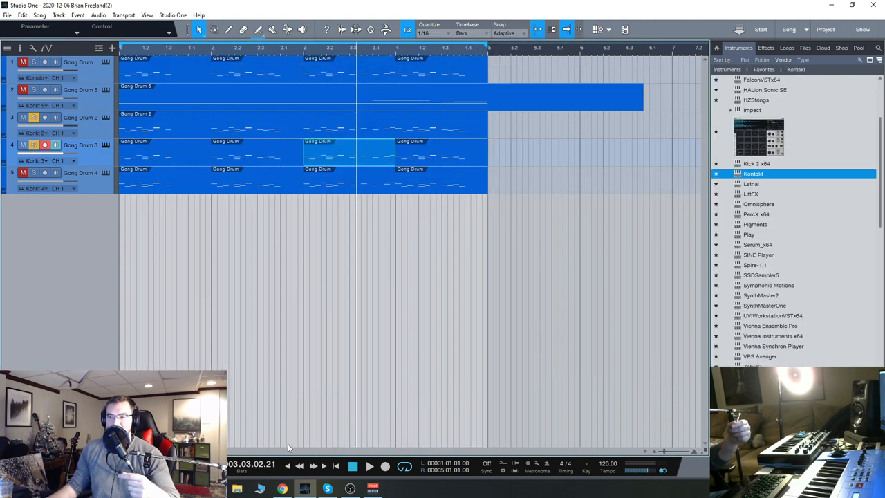
Unsolo Gong Drum 2 and 3, solo Gong Drum 4, and open its Kontakt instance.
left_click(33, 117)
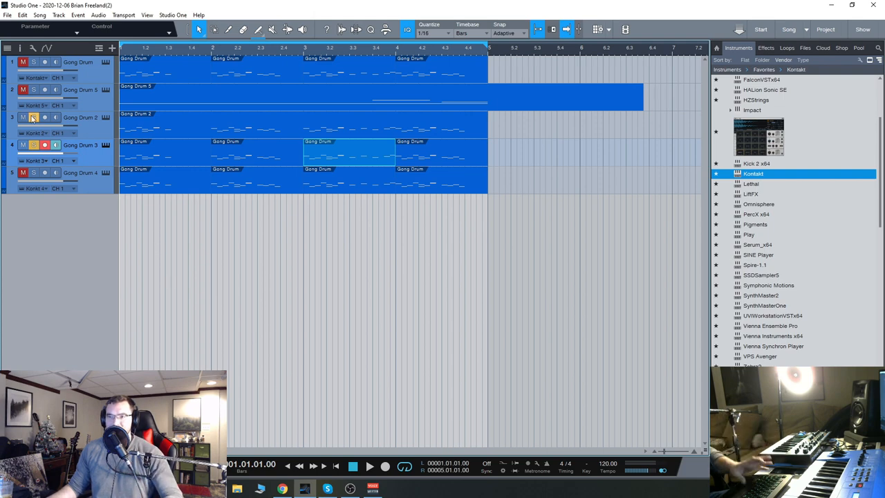
left_click(33, 117)
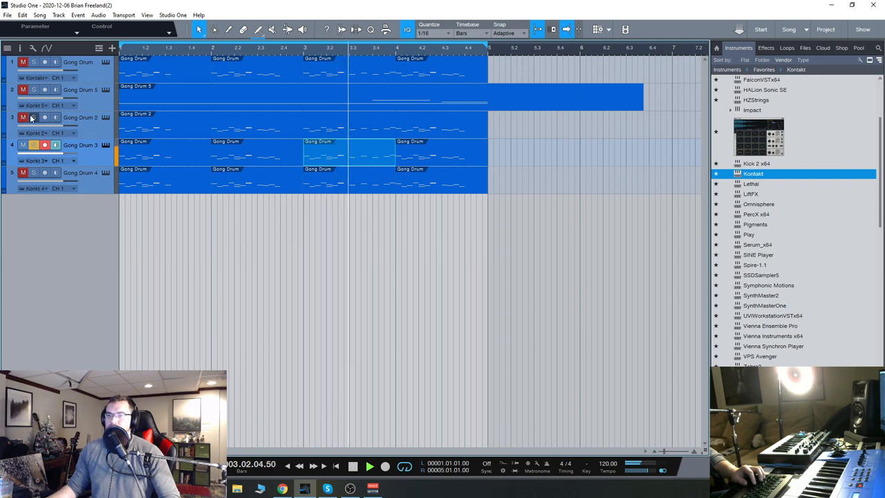
left_click(23, 117)
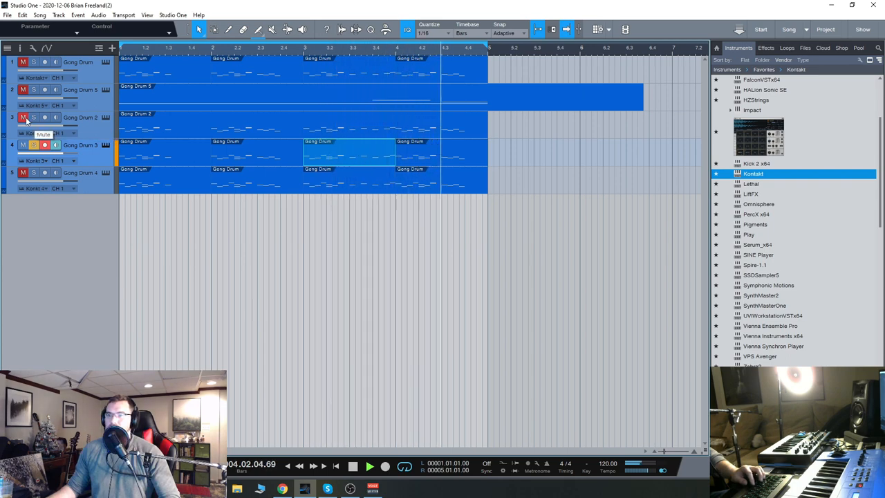
left_click(22, 63)
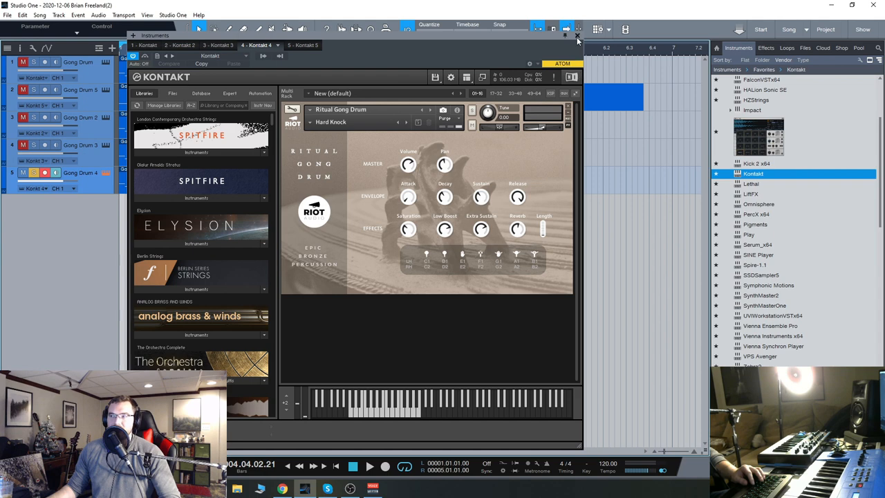
left_click(577, 35)
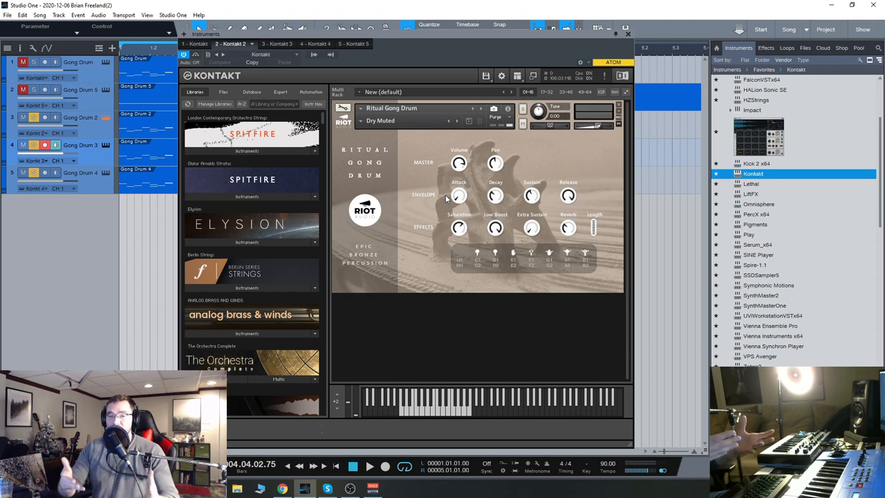
mouse_move(484, 303)
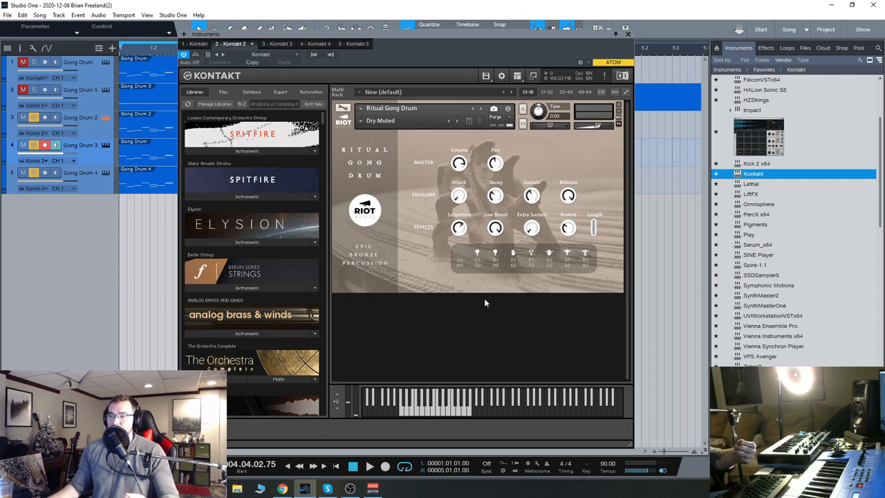
mouse_move(580, 194)
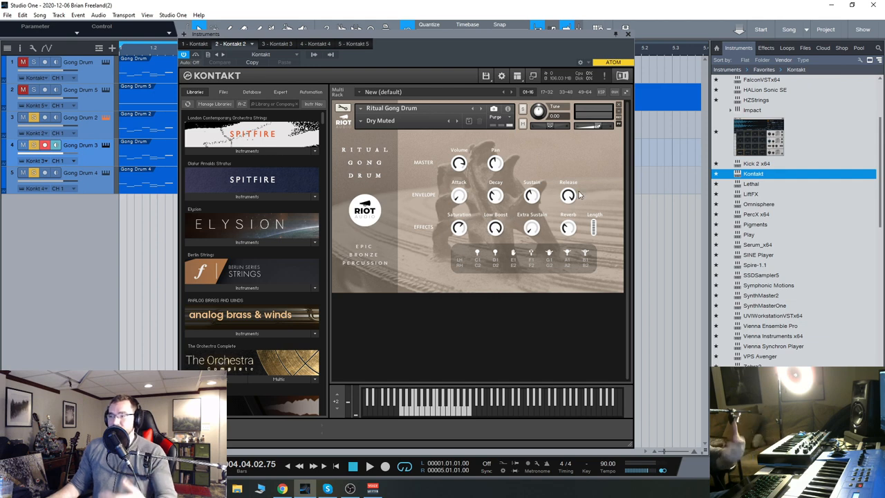
mouse_move(459, 194)
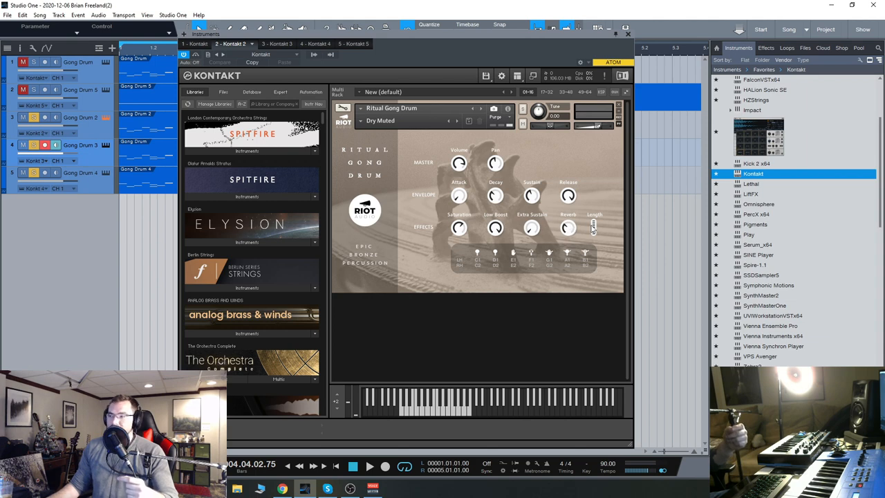
mouse_move(620, 252)
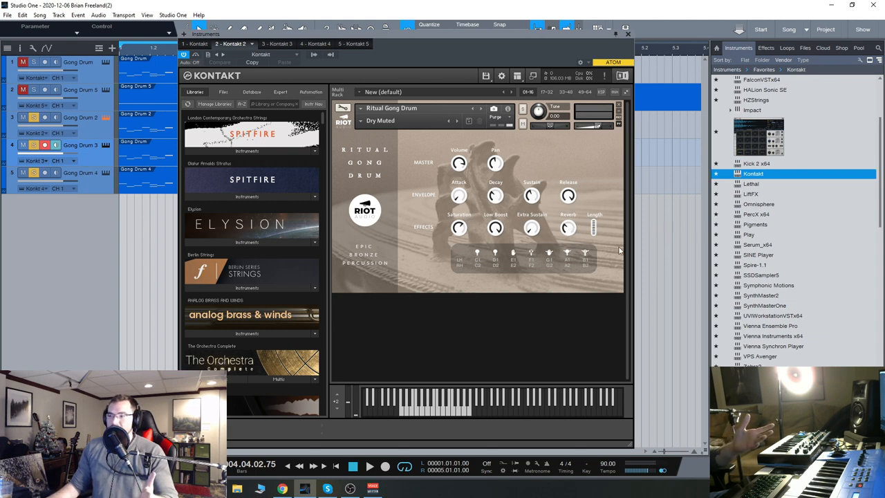
mouse_move(573, 234)
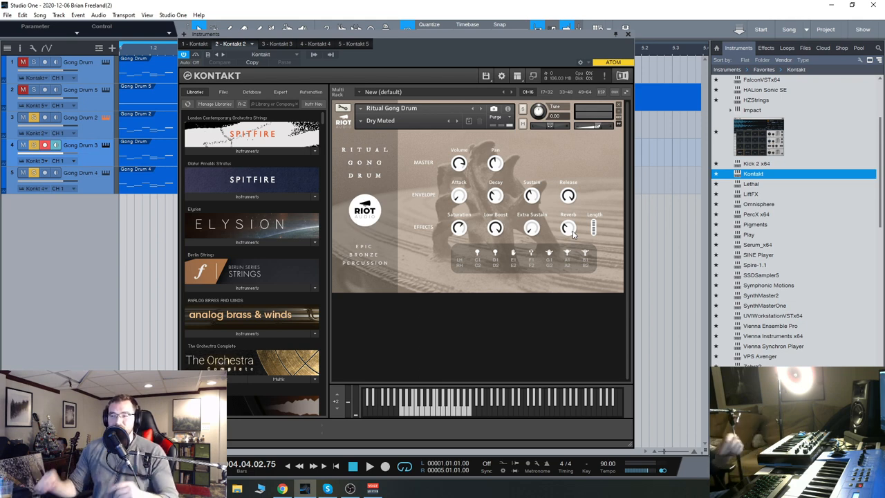
mouse_move(562, 104)
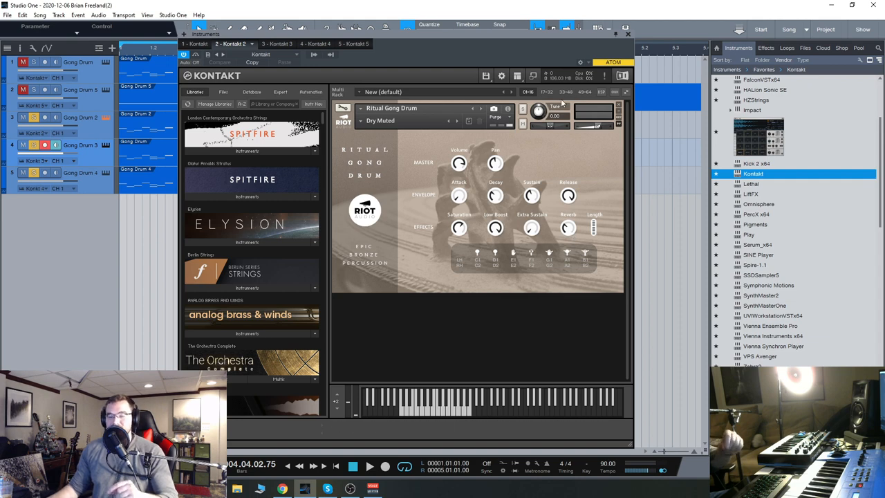
mouse_move(557, 134)
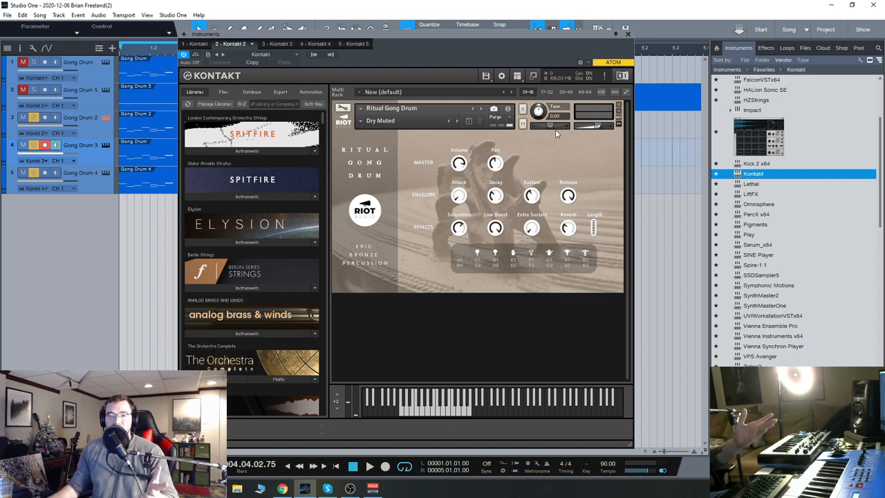
mouse_move(554, 161)
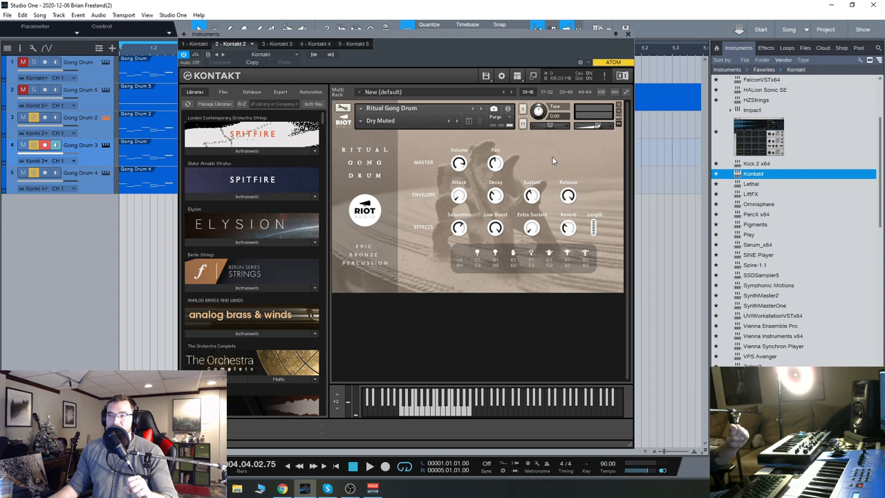
mouse_move(327, 183)
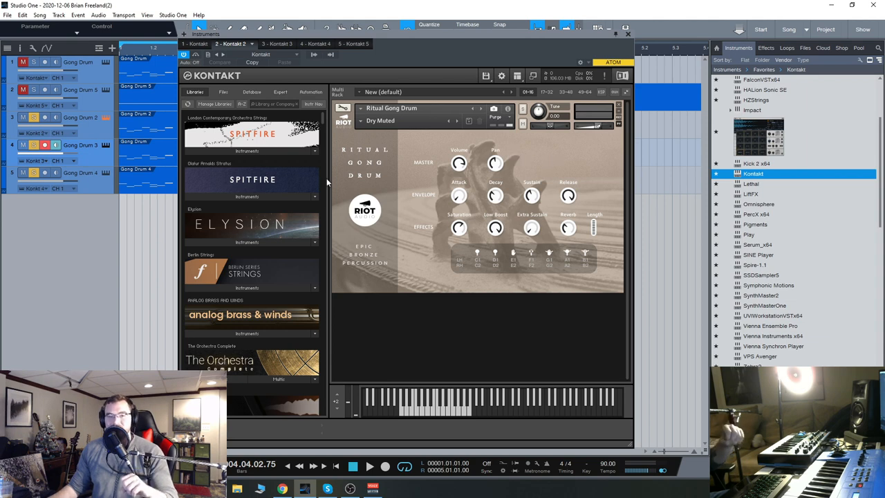